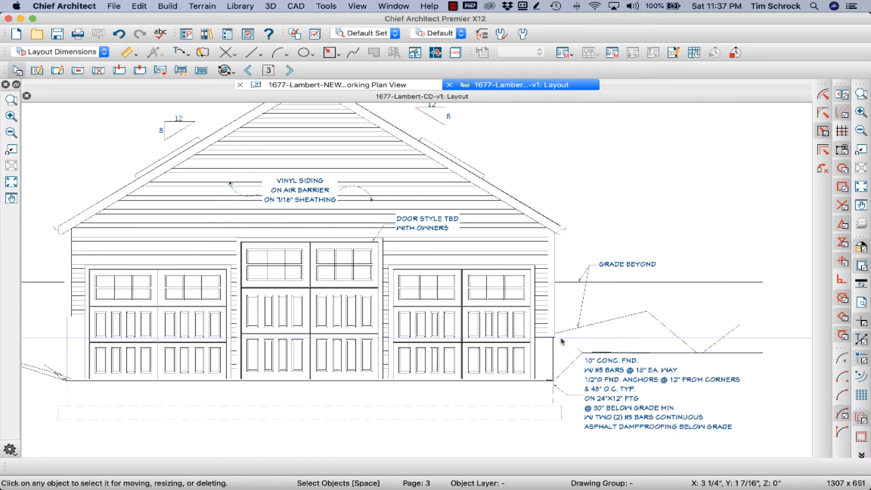
mouse_move(673, 338)
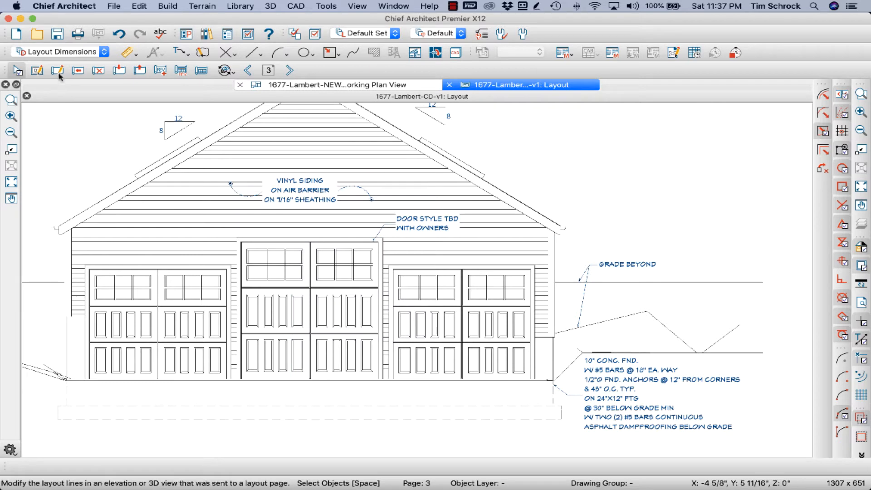
mouse_move(57, 70)
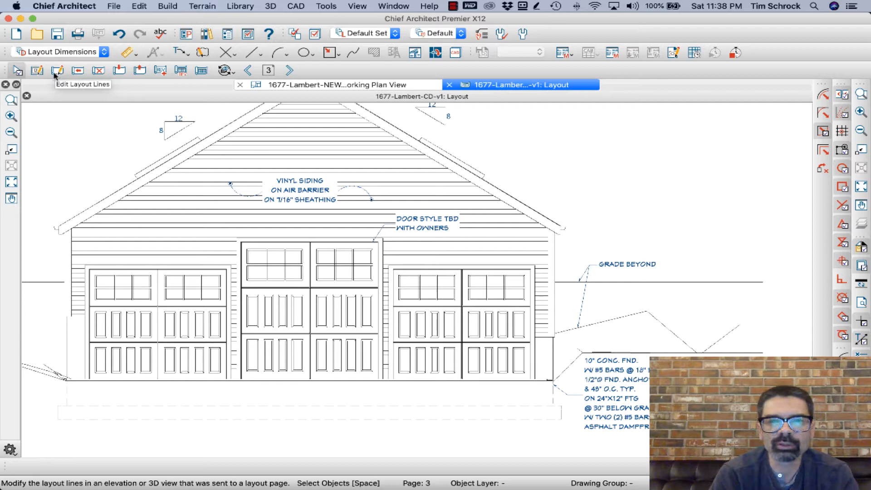
- Choose Edit Layout Lines from the Tools > Layout menu for the garage elevation
click(326, 6)
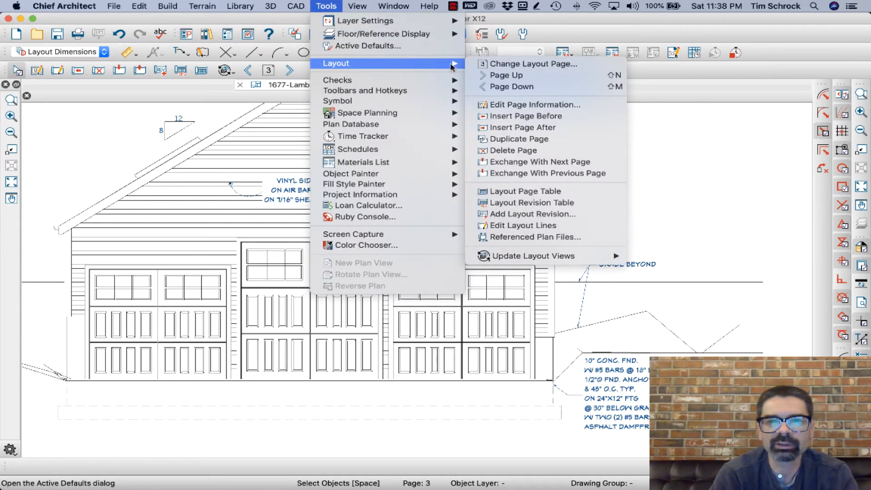
mouse_move(523, 225)
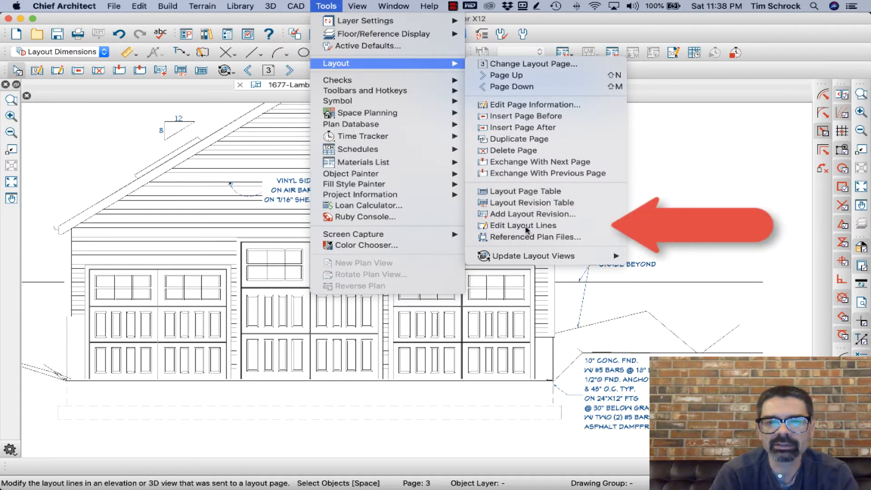
click(525, 225)
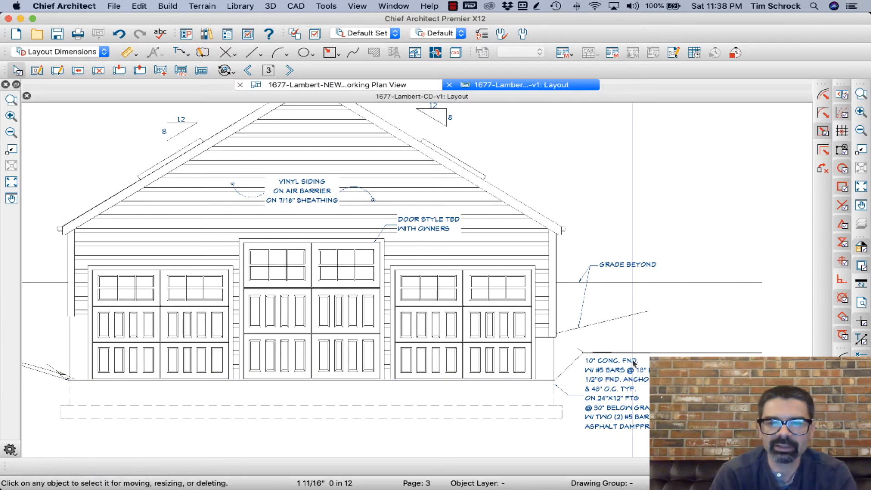
- Select the garage elevation's layout box on the layout page
click(312, 286)
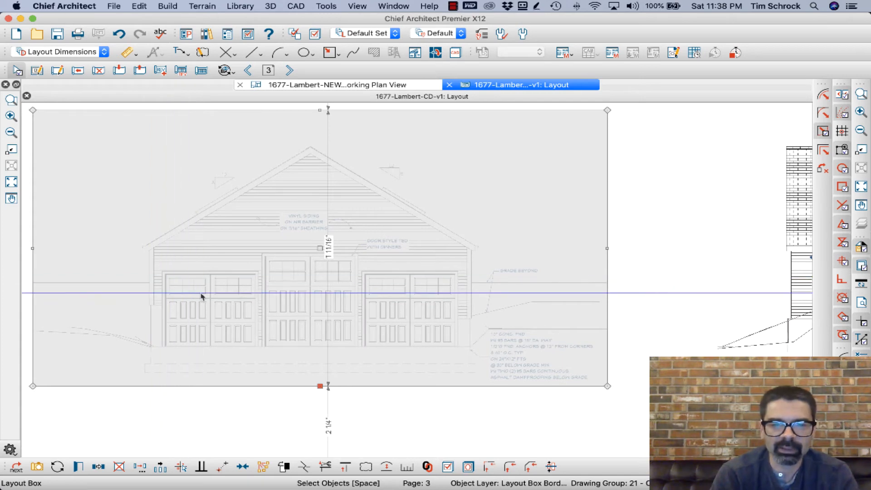
click(58, 466)
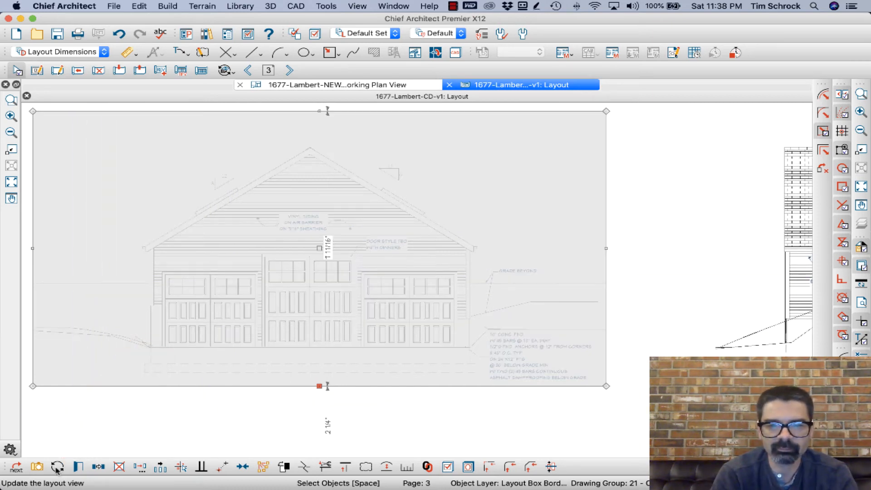
- Update the elevation from the model, visit Cross Section 4, and return to the layout
click(58, 467)
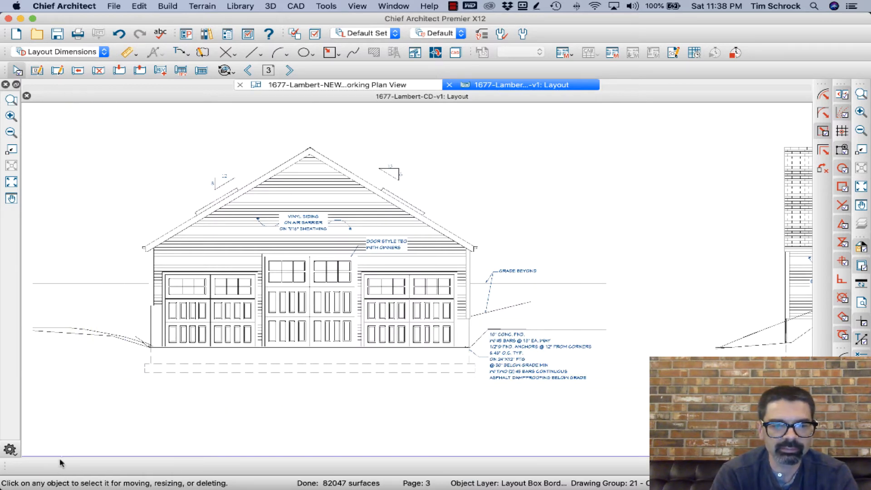
click(319, 249)
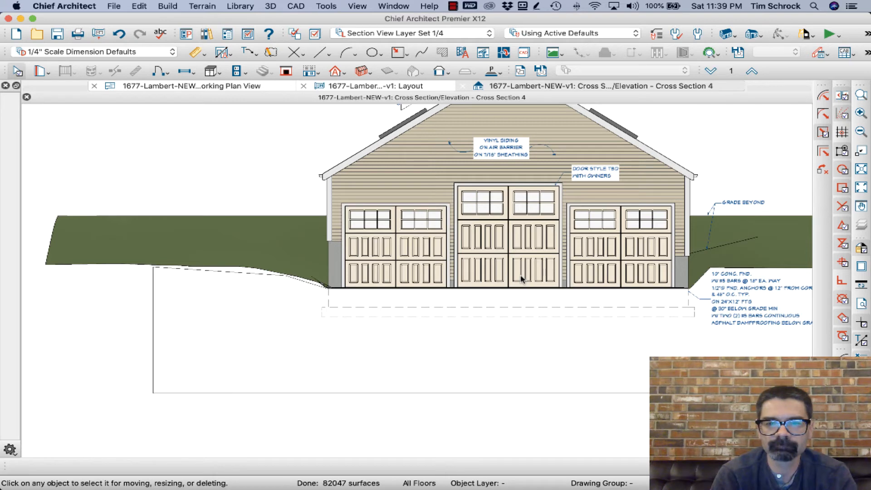
click(377, 85)
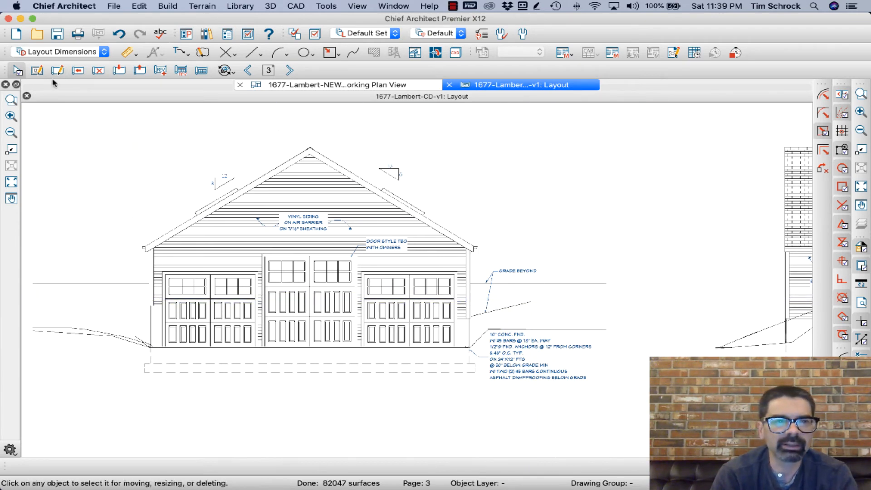
mouse_move(57, 70)
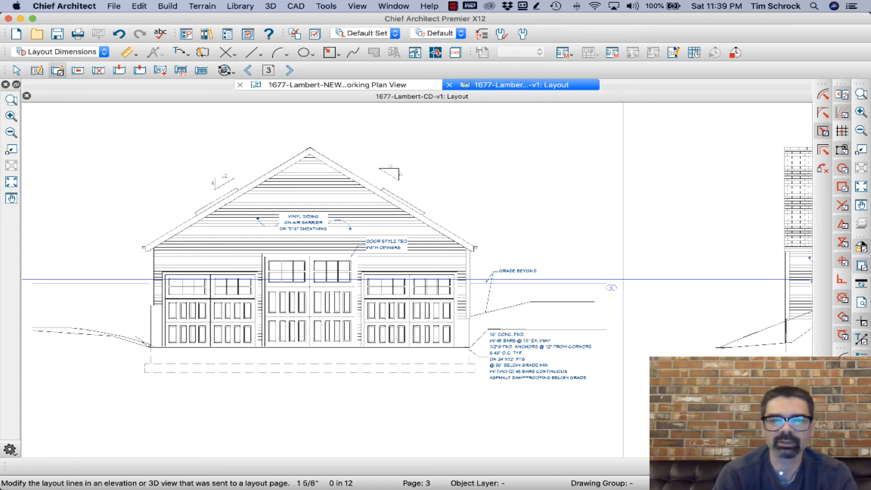
- Delete the sloped grade line to the right of the garage using Edit Layout Lines
click(319, 251)
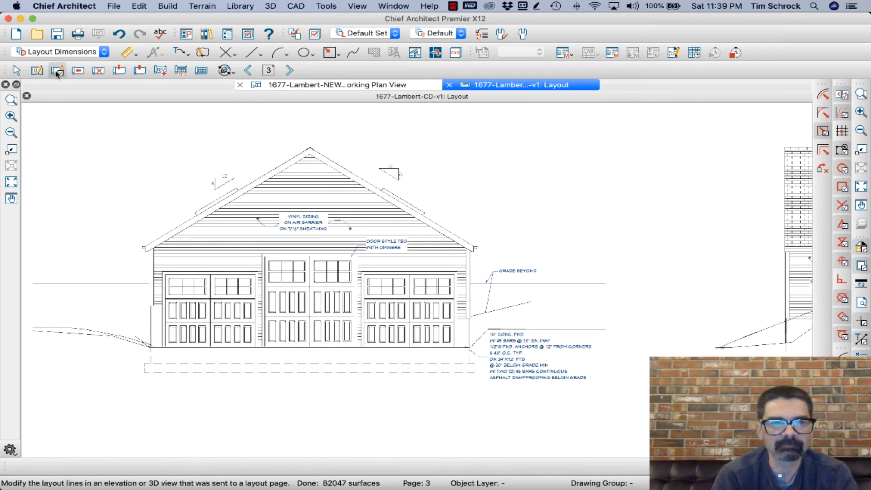
click(544, 308)
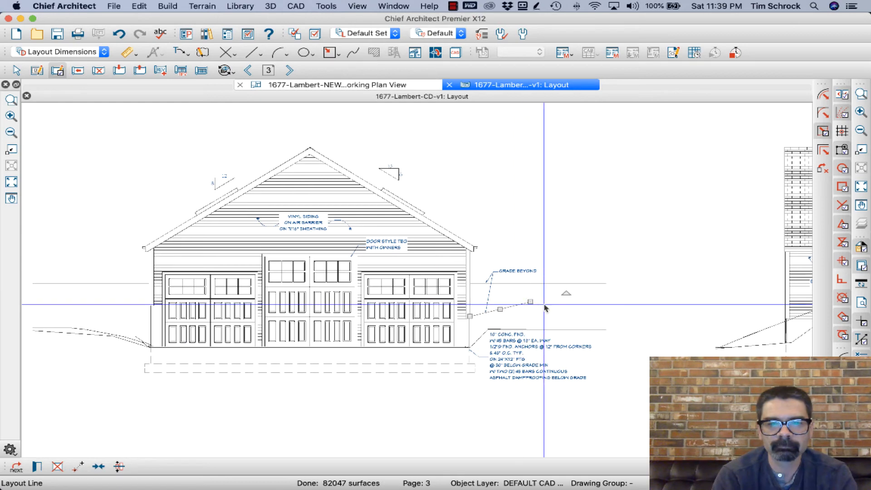
click(545, 308)
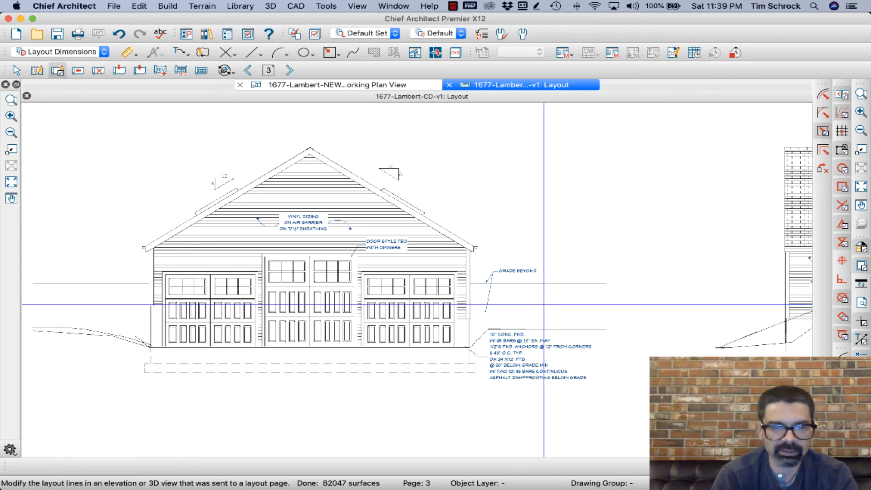
click(320, 251)
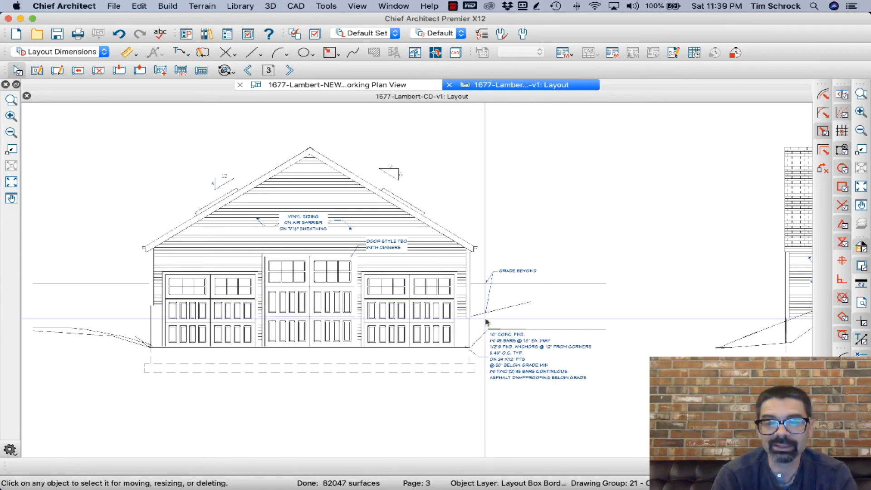
mouse_move(525, 301)
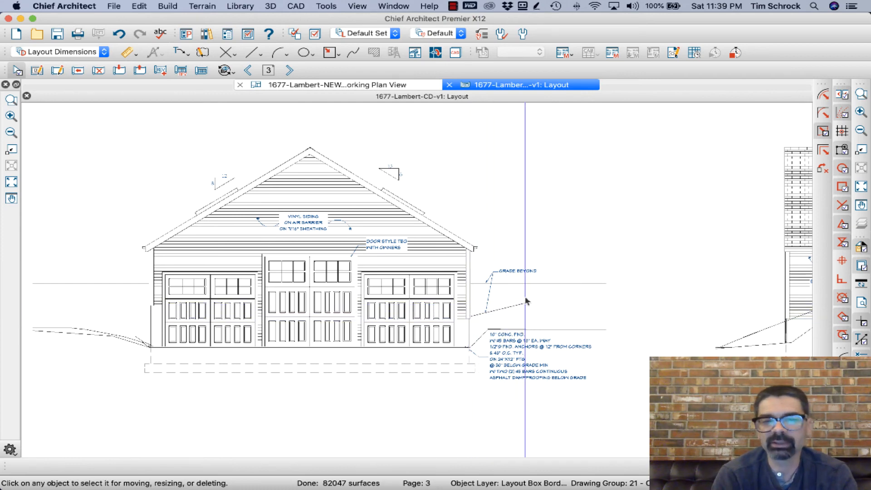